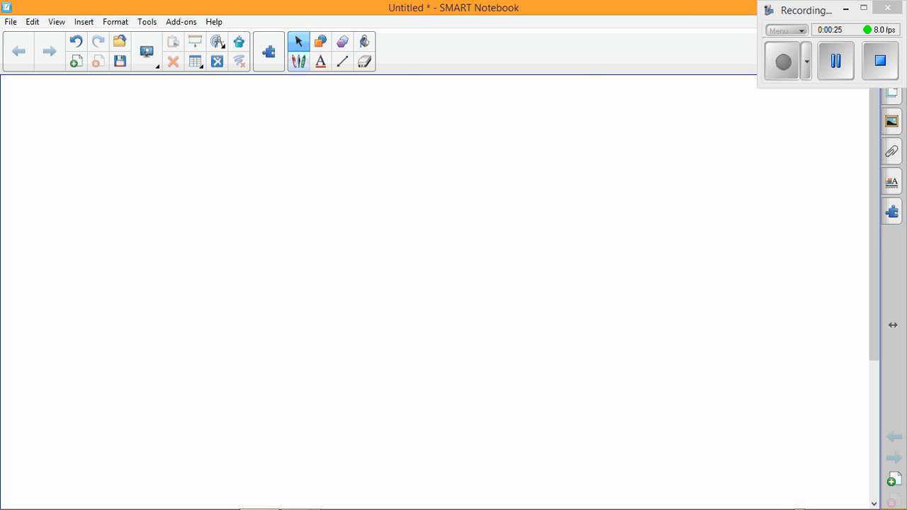
- With the pen, handwrite 10^-1 and 10^-2 to the left of the positive powers and underline the whole row
click(299, 62)
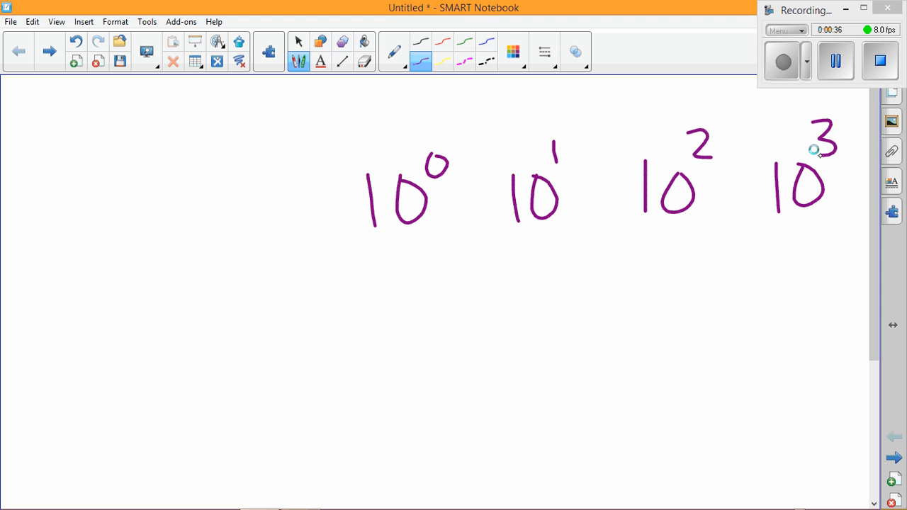
drag(248, 177, 290, 226)
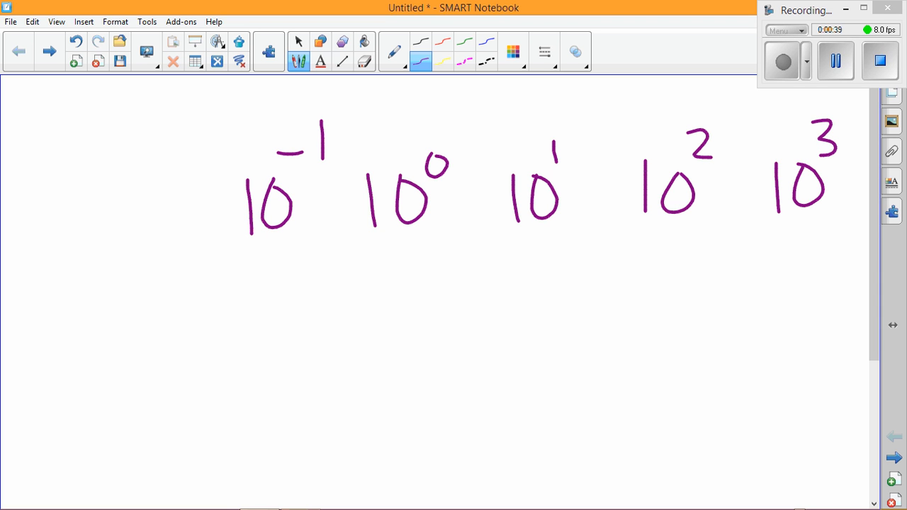
drag(149, 184, 227, 212)
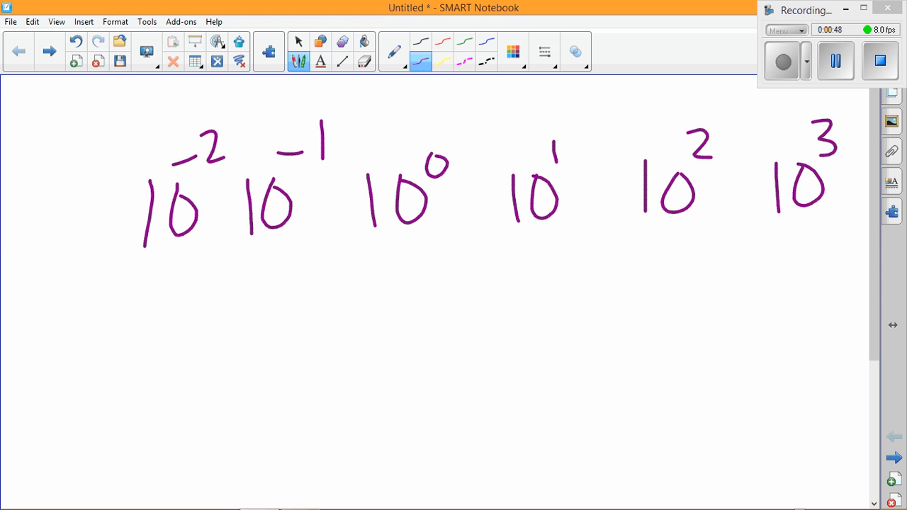
drag(105, 261, 819, 250)
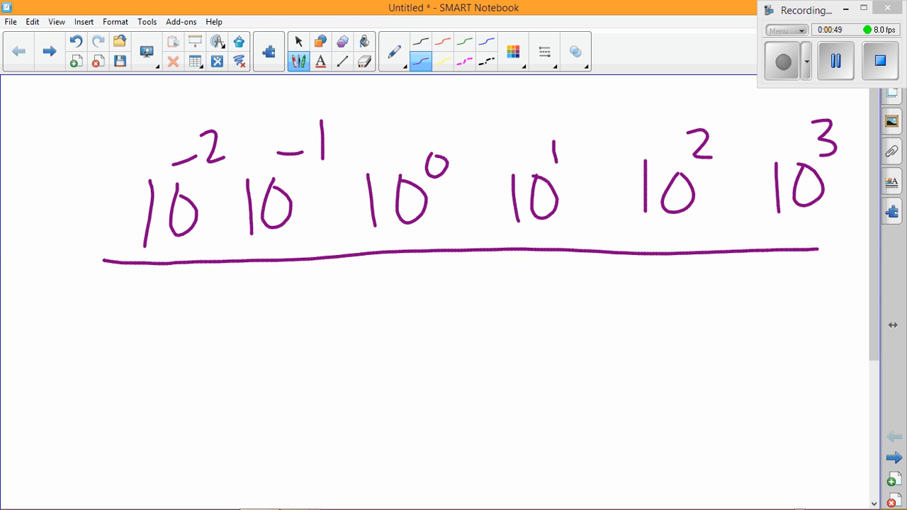
- Rule the row into columns and write 1, 10 and 100 under 10^0, 10^1 and 10^2
drag(474, 113, 481, 323)
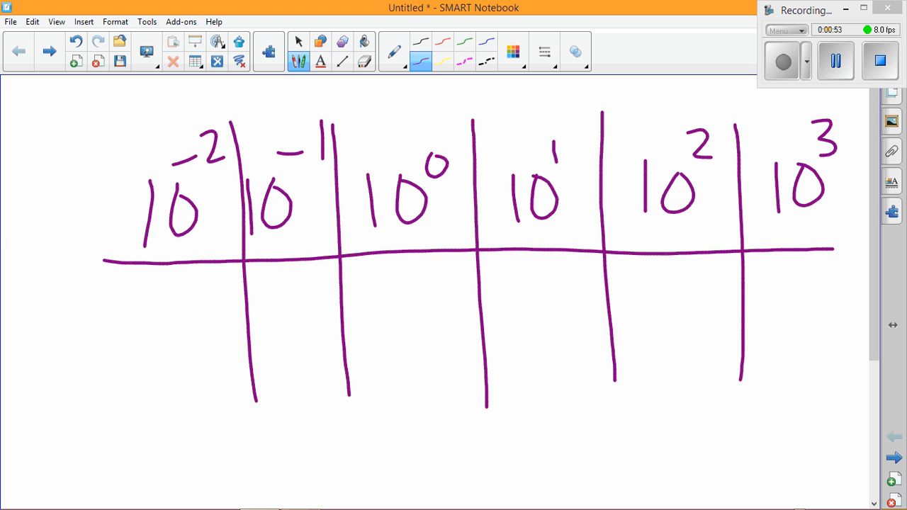
drag(402, 272, 408, 312)
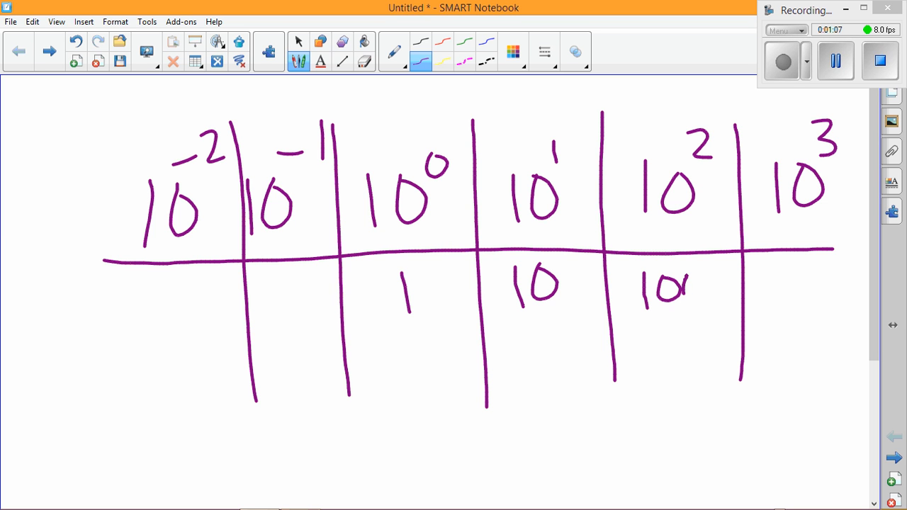
drag(697, 277, 697, 297)
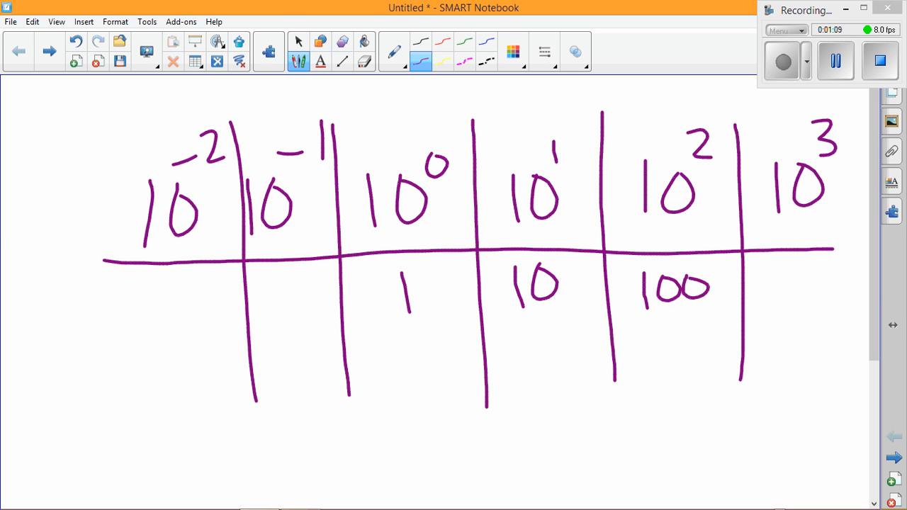
- Draw curved arrows linking the value columns and write 1000 under 10^3
drag(413, 422, 479, 442)
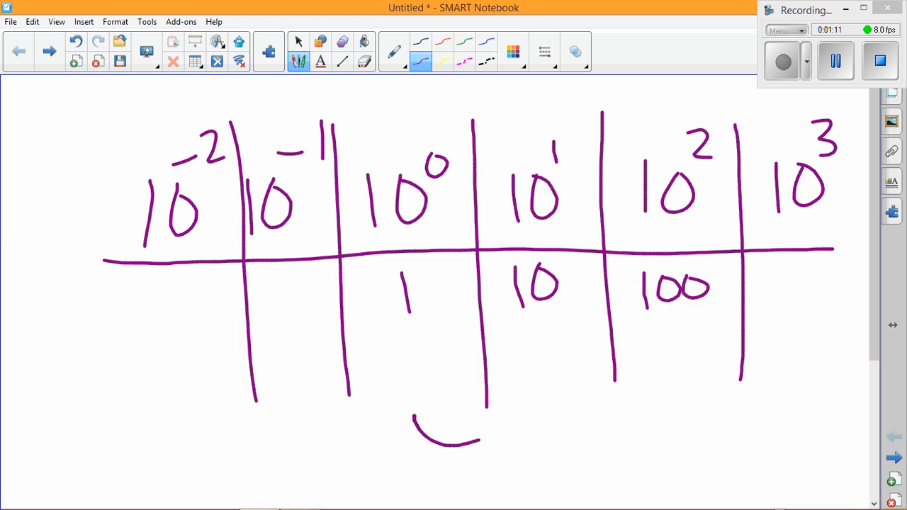
drag(447, 436, 658, 382)
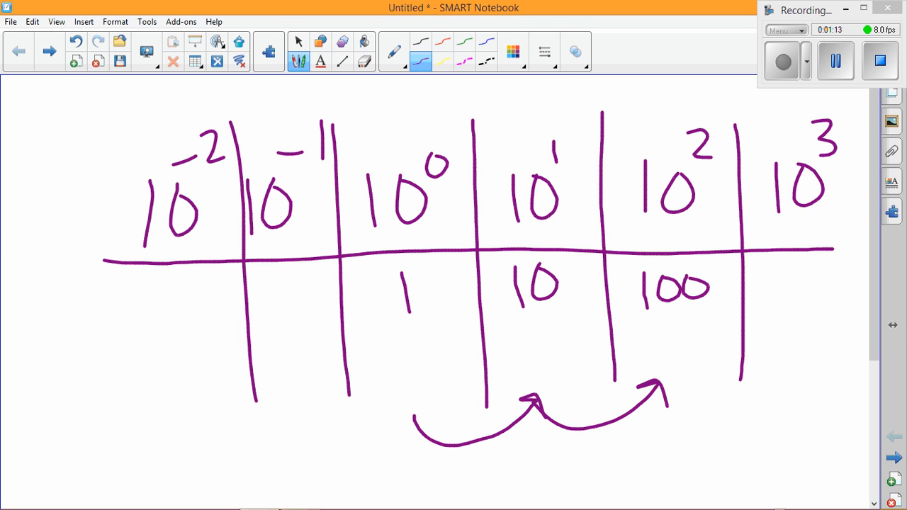
drag(666, 404, 800, 369)
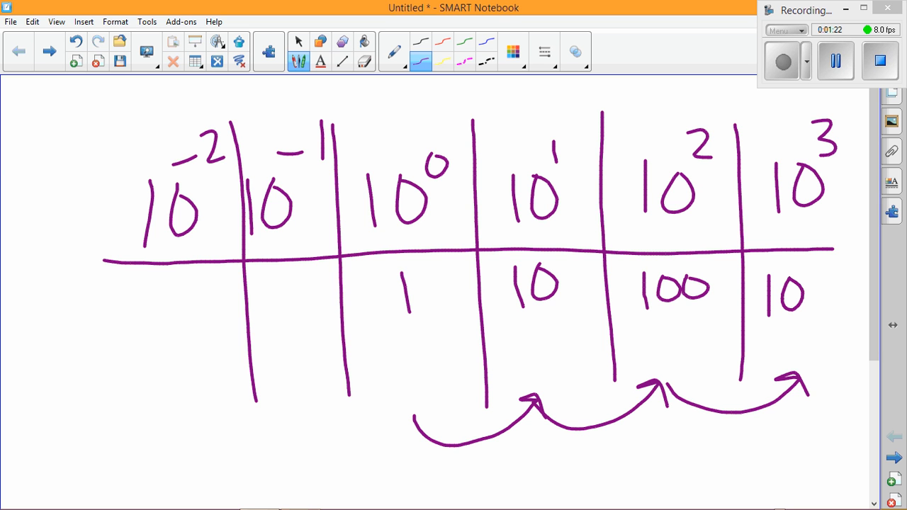
drag(815, 291, 864, 298)
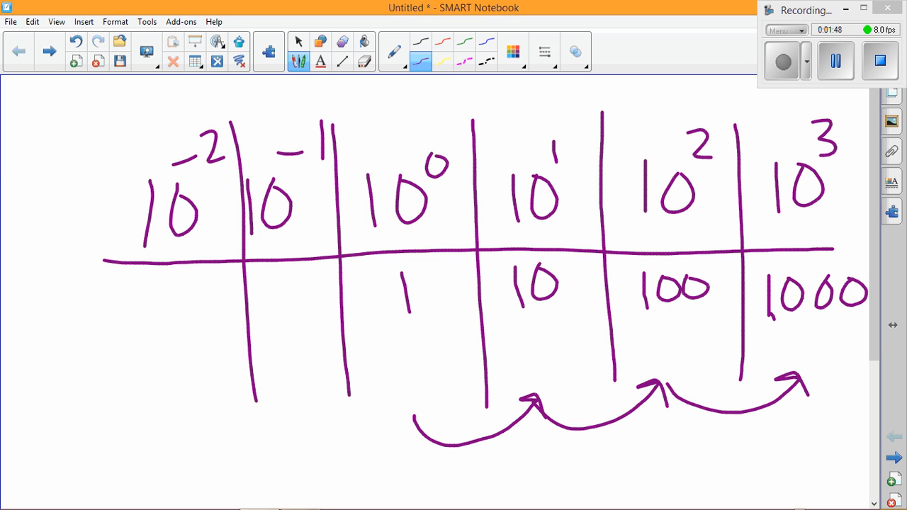
- Write 1/10 under 10^-1 and 1/100 under 10^-2, noting 1/10 as 1/10^1 below
drag(278, 283, 275, 319)
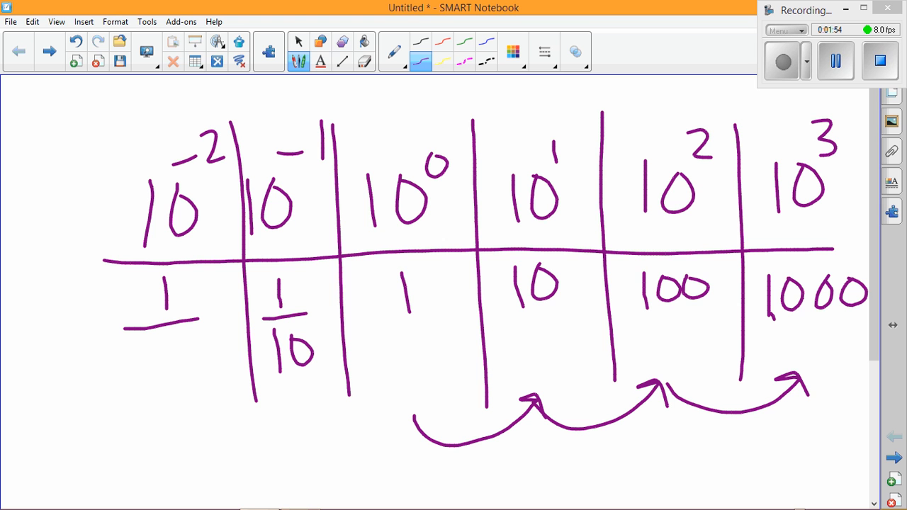
drag(124, 361, 210, 361)
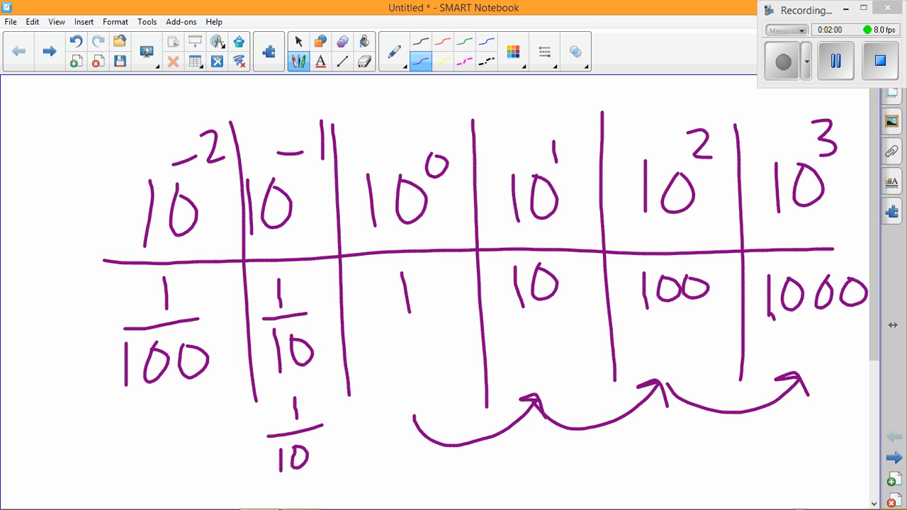
drag(314, 437, 318, 450)
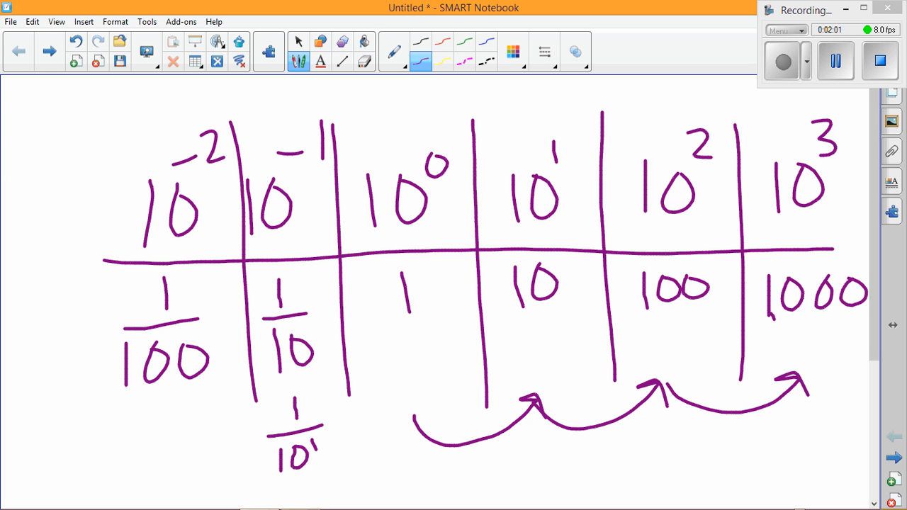
drag(153, 425, 153, 495)
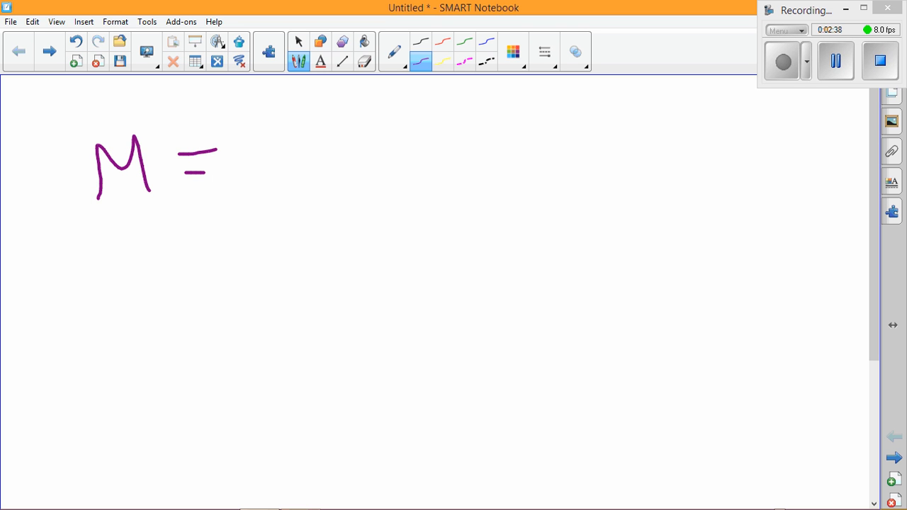
- Write M = 179,643.23 on the new page and underline its leading digit 1
drag(261, 125, 266, 181)
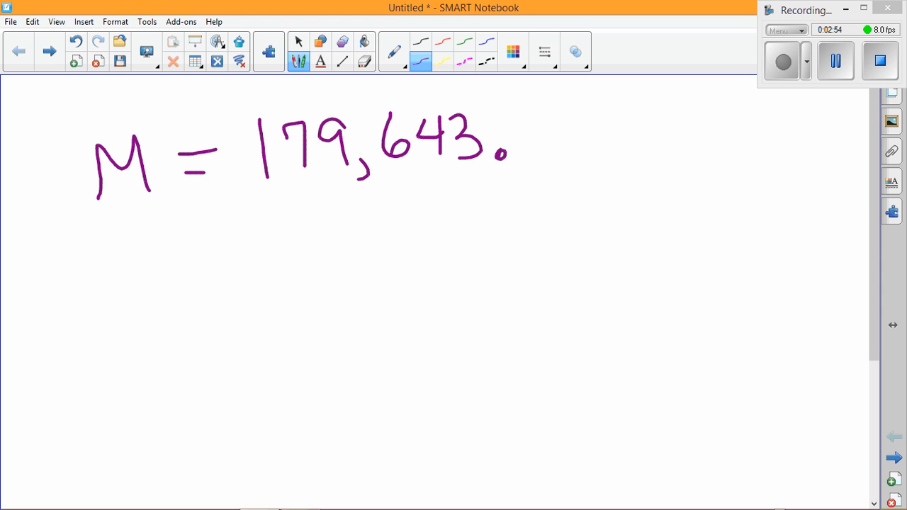
drag(527, 148, 584, 114)
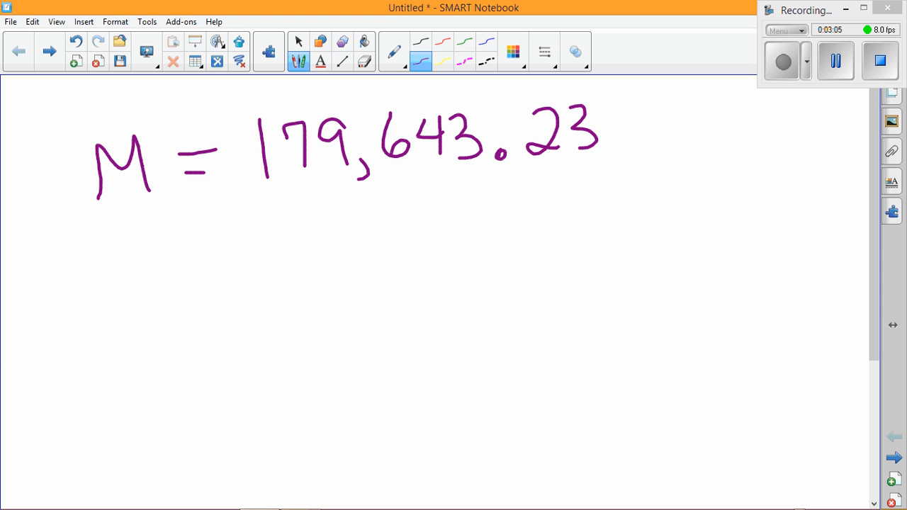
drag(250, 195, 282, 193)
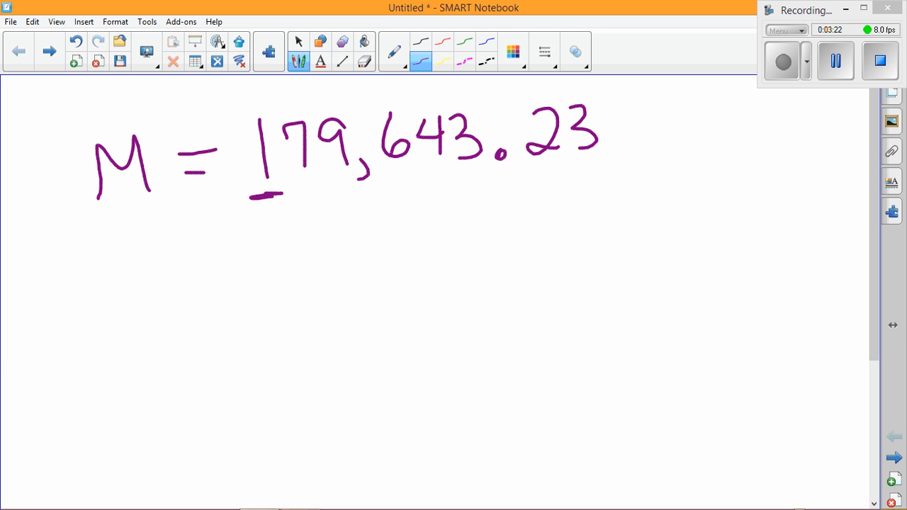
- Handwrite 10^6 = 1,000,000 with commas beneath the number M
drag(224, 291, 266, 354)
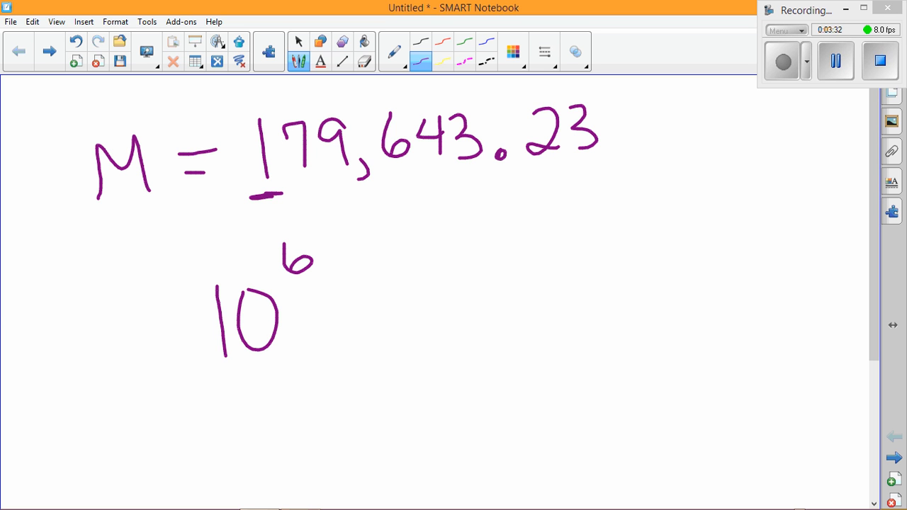
drag(323, 311, 355, 308)
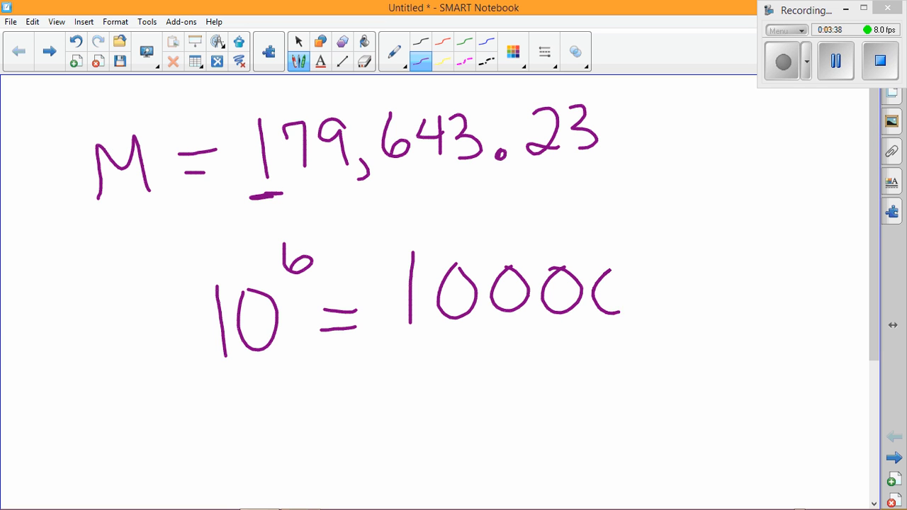
drag(616, 291, 734, 291)
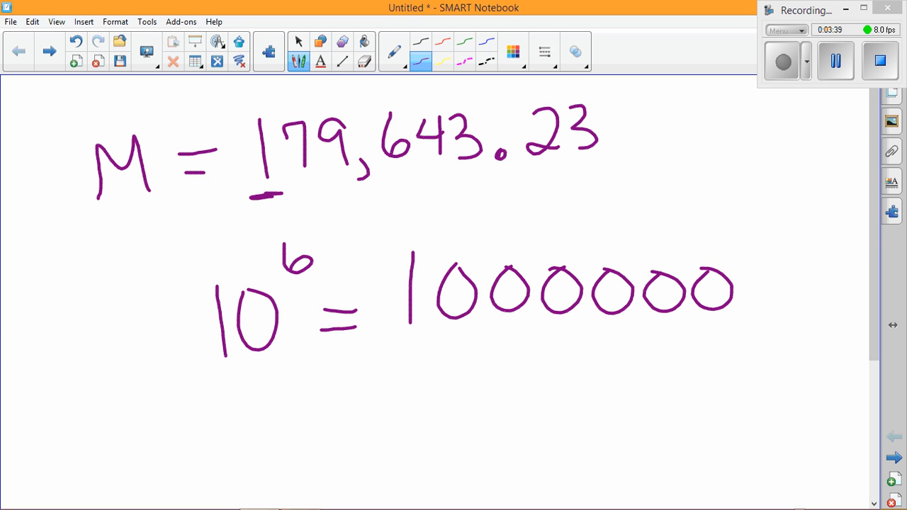
drag(428, 312, 439, 340)
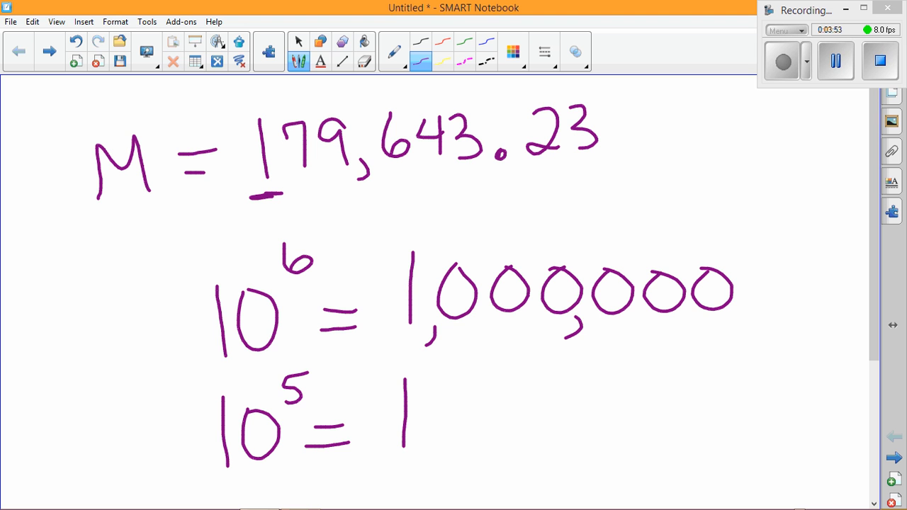
- Write 10^5 = 100,000 below, then in red circle the 10^6 line and cross out 10^5
drag(439, 396, 493, 439)
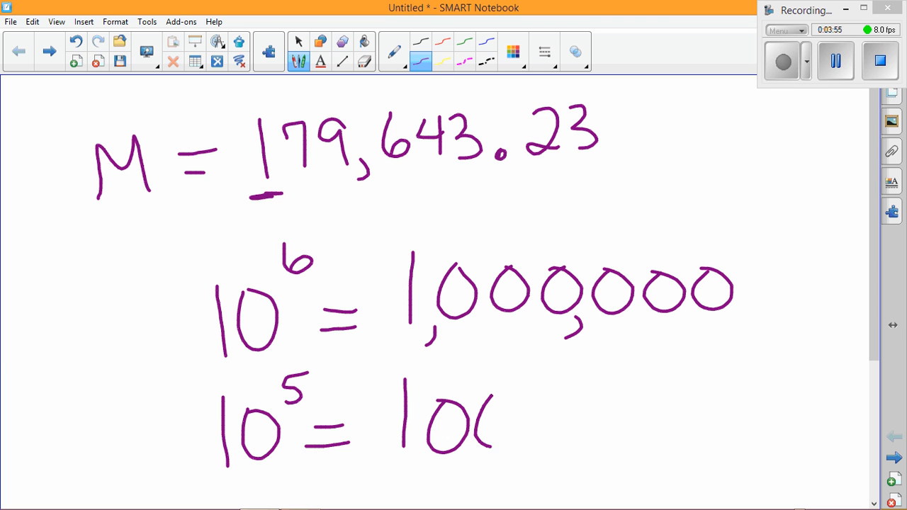
drag(488, 411, 694, 411)
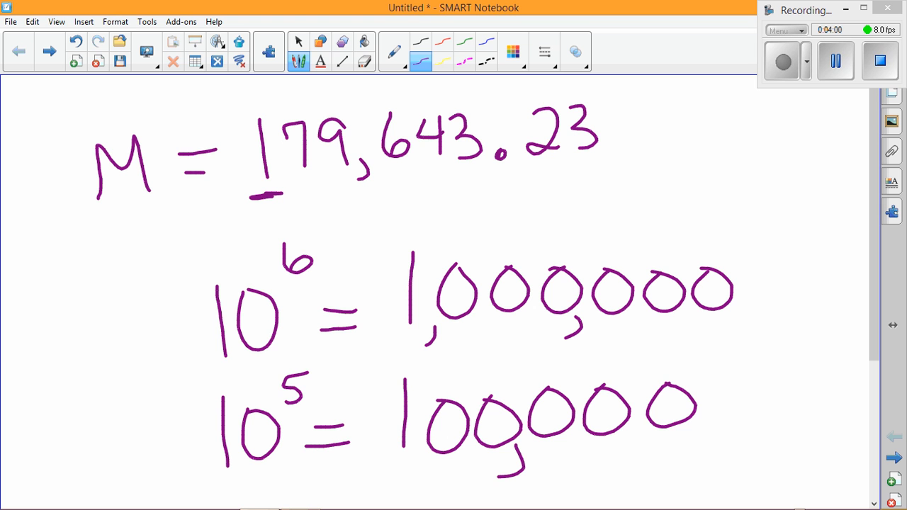
drag(161, 442, 725, 404)
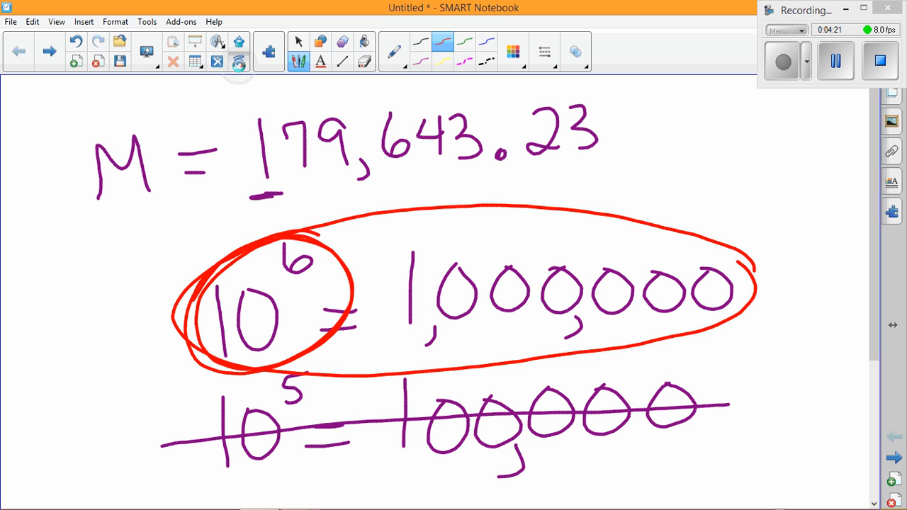
- On a fresh page write in red the quoted claim "0.07 is bigger than 0.1" and 7/100 beneath it
click(238, 62)
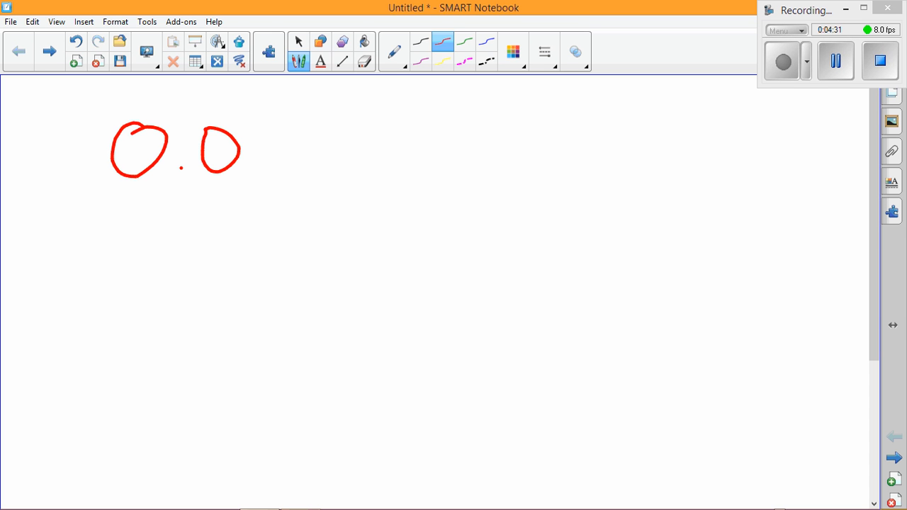
drag(244, 121, 269, 173)
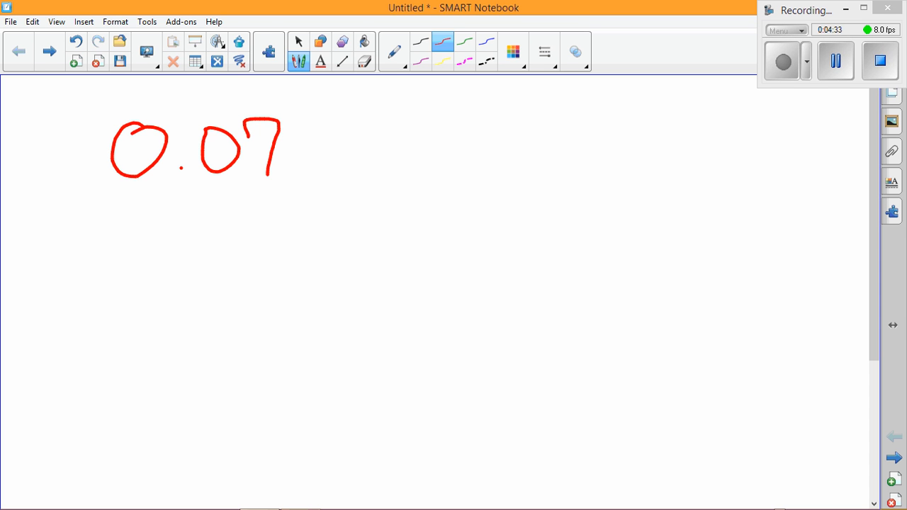
drag(333, 106, 442, 163)
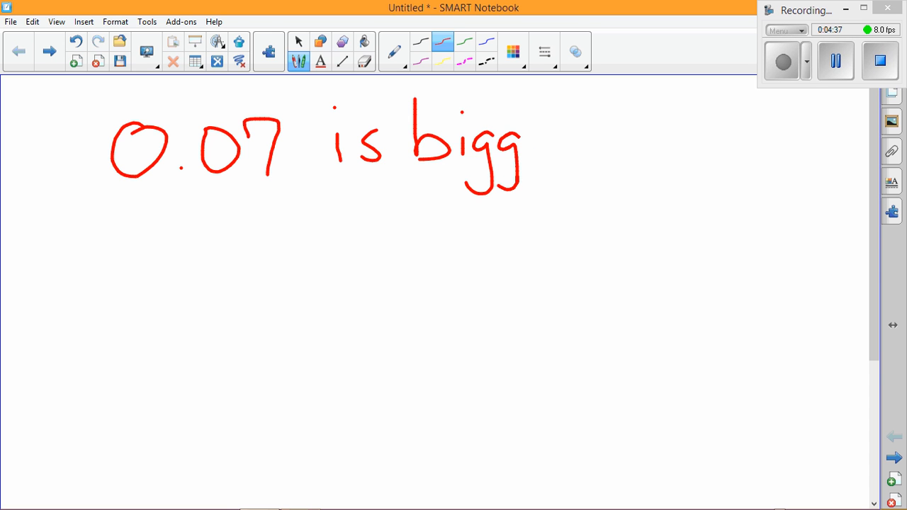
drag(538, 149, 616, 127)
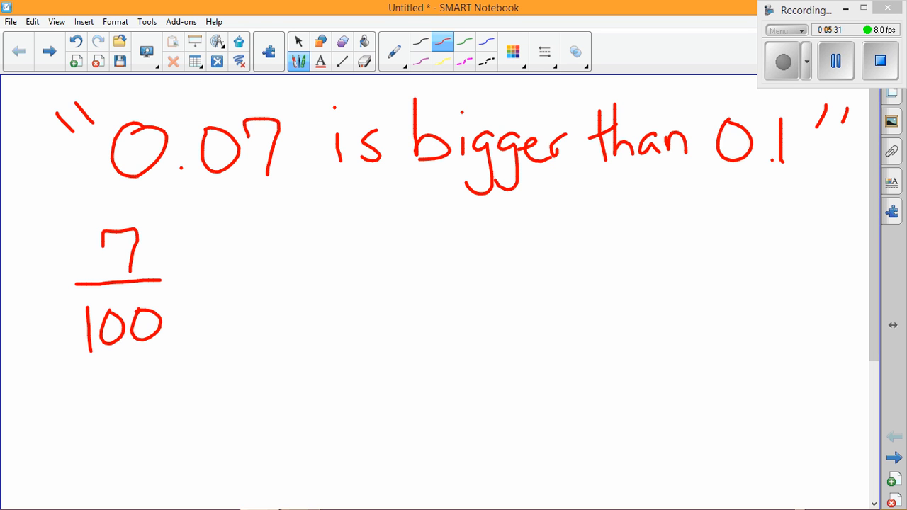
- Extend 7/100 to read 7/100 = 7/10^2 = 7×10^-2
drag(195, 277, 215, 280)
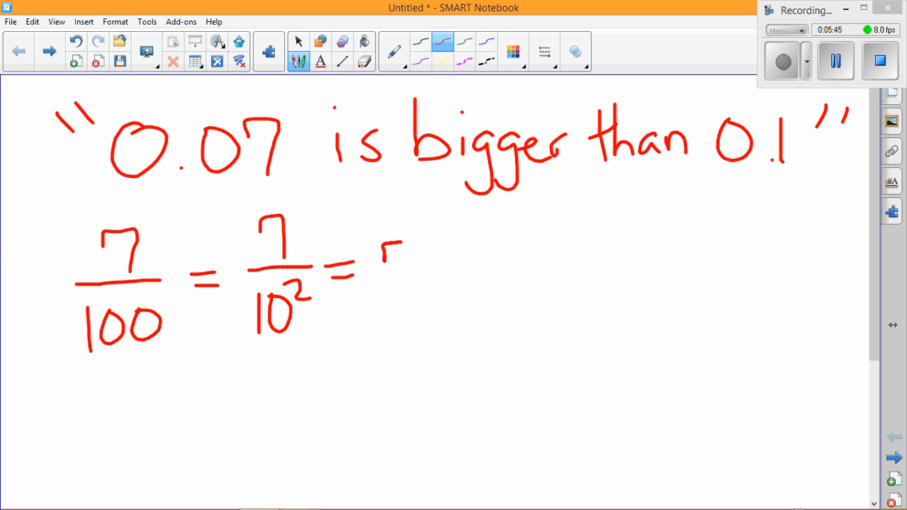
drag(385, 248, 453, 293)
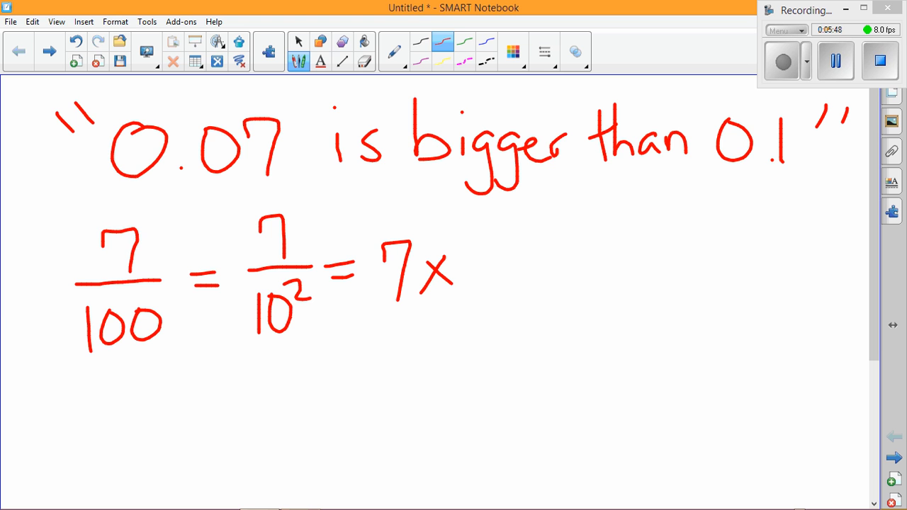
drag(479, 248, 474, 286)
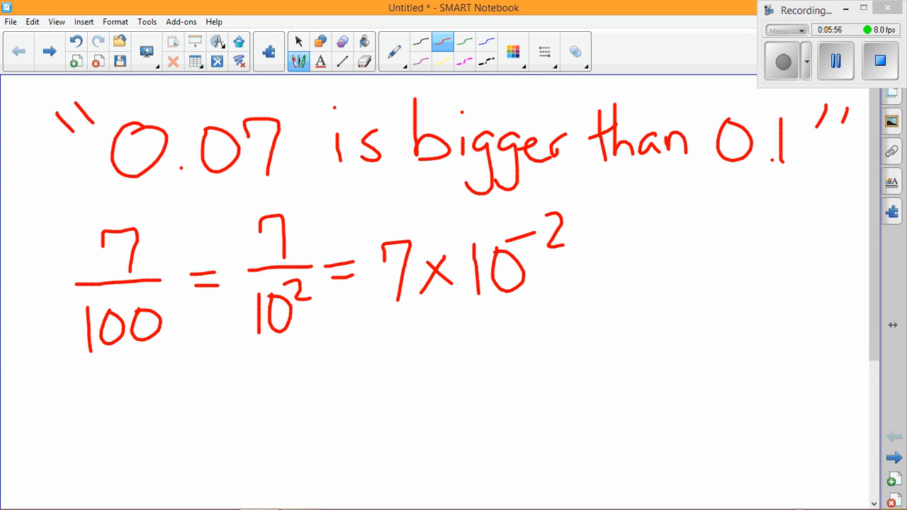
- Below it write 1/10 = 1/10^1 = 1×10^-1
drag(128, 394, 131, 465)
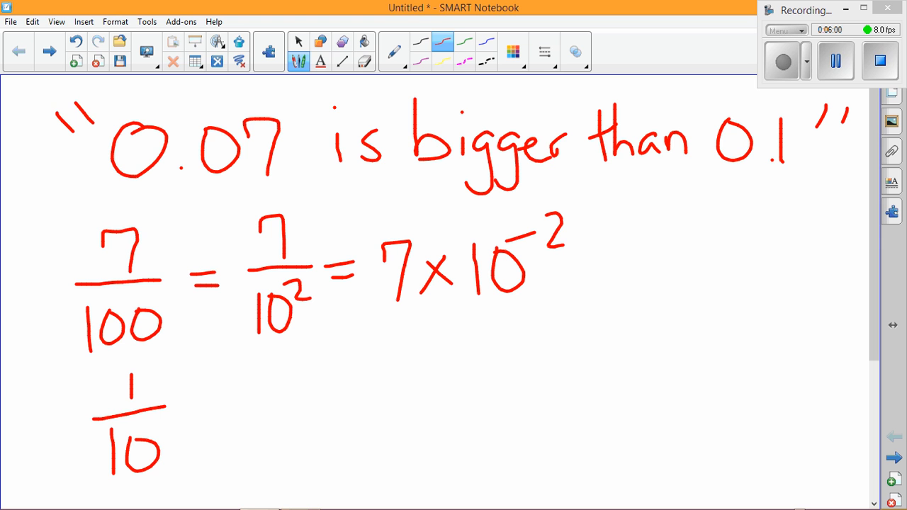
drag(191, 408, 215, 418)
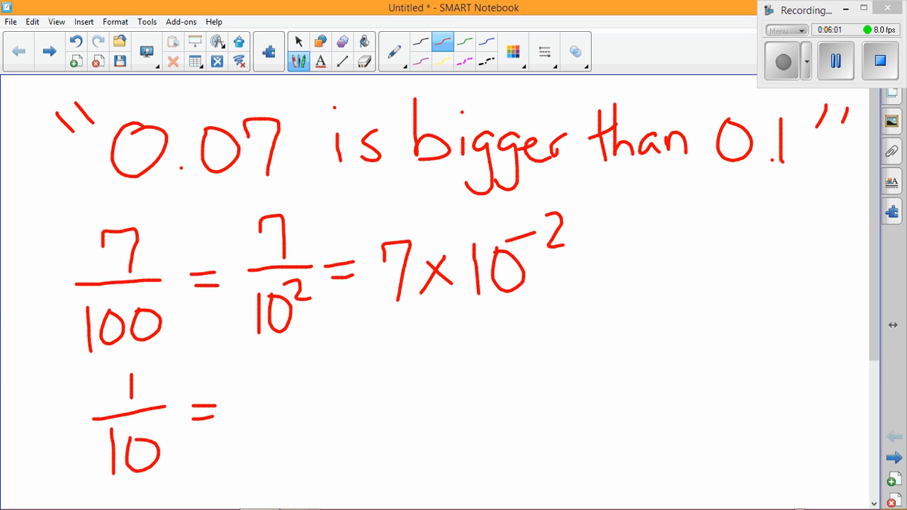
drag(248, 404, 283, 354)
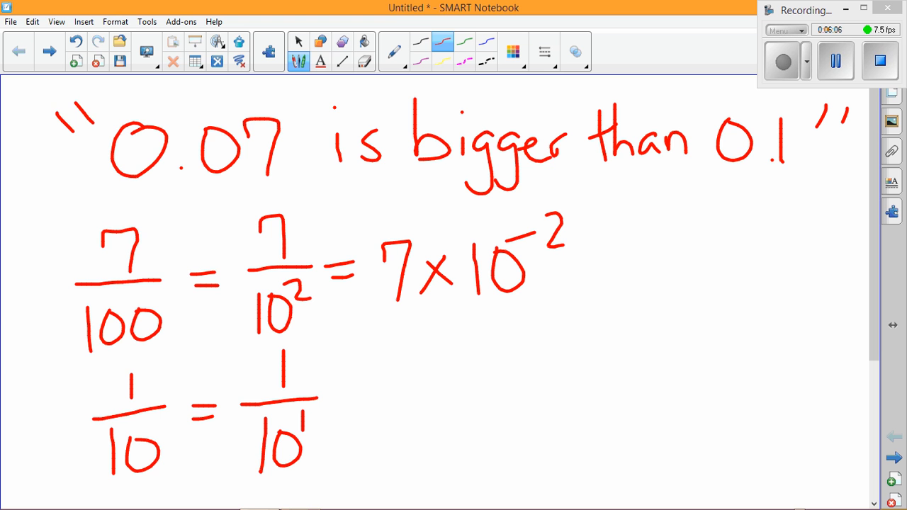
drag(347, 385, 371, 404)
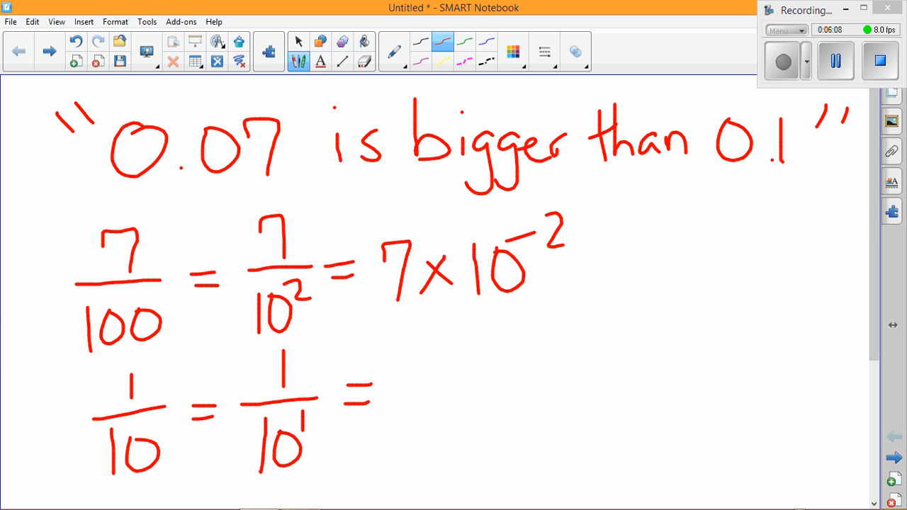
drag(413, 361, 467, 408)
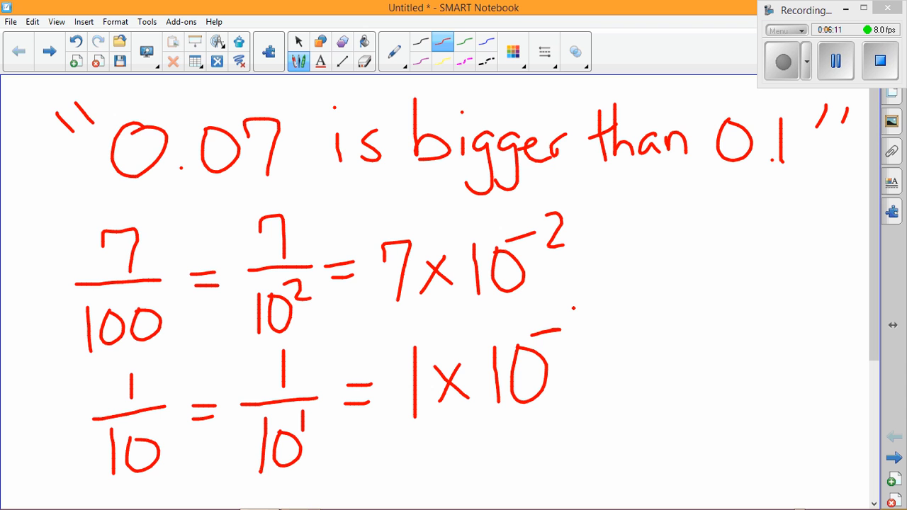
drag(573, 314, 578, 329)
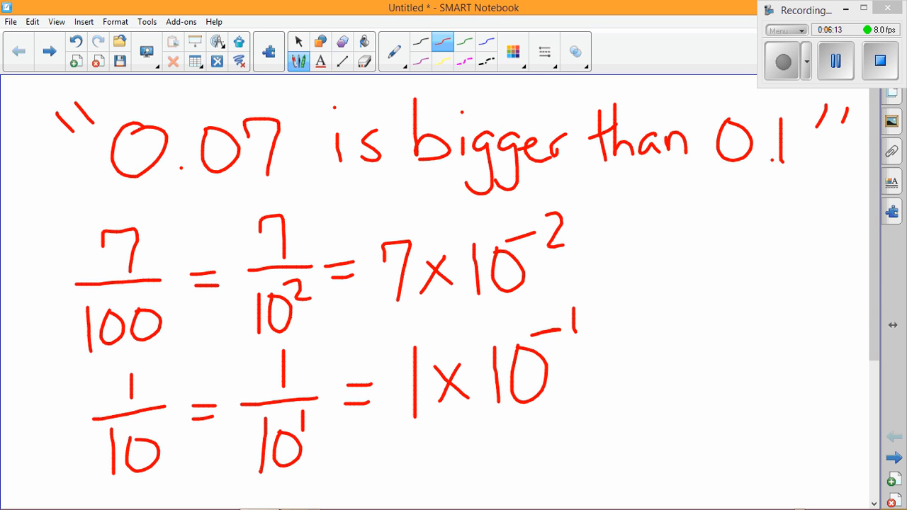